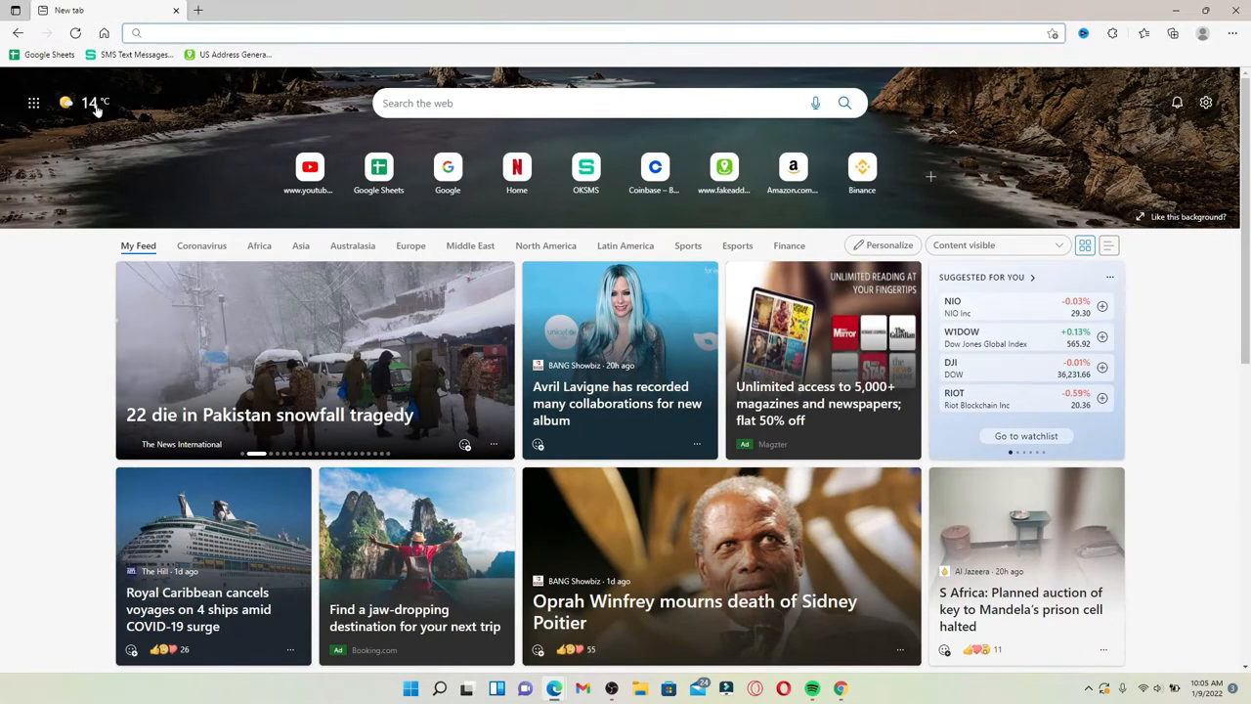
Load mythdhr.com/ESS/Pages/default.aspx, the myTHDHR Self Service welcome page.
text(mythdhr.com/ESS/Pages/default.aspx.html)
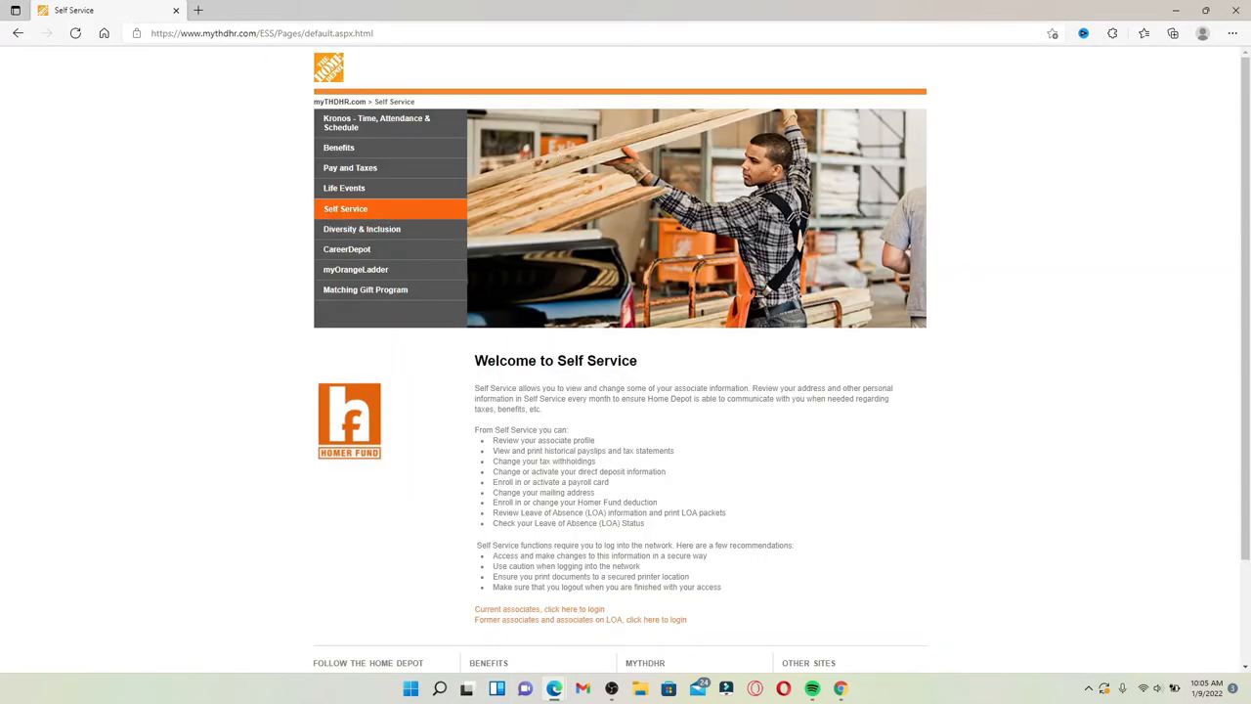
mouse_move(440, 403)
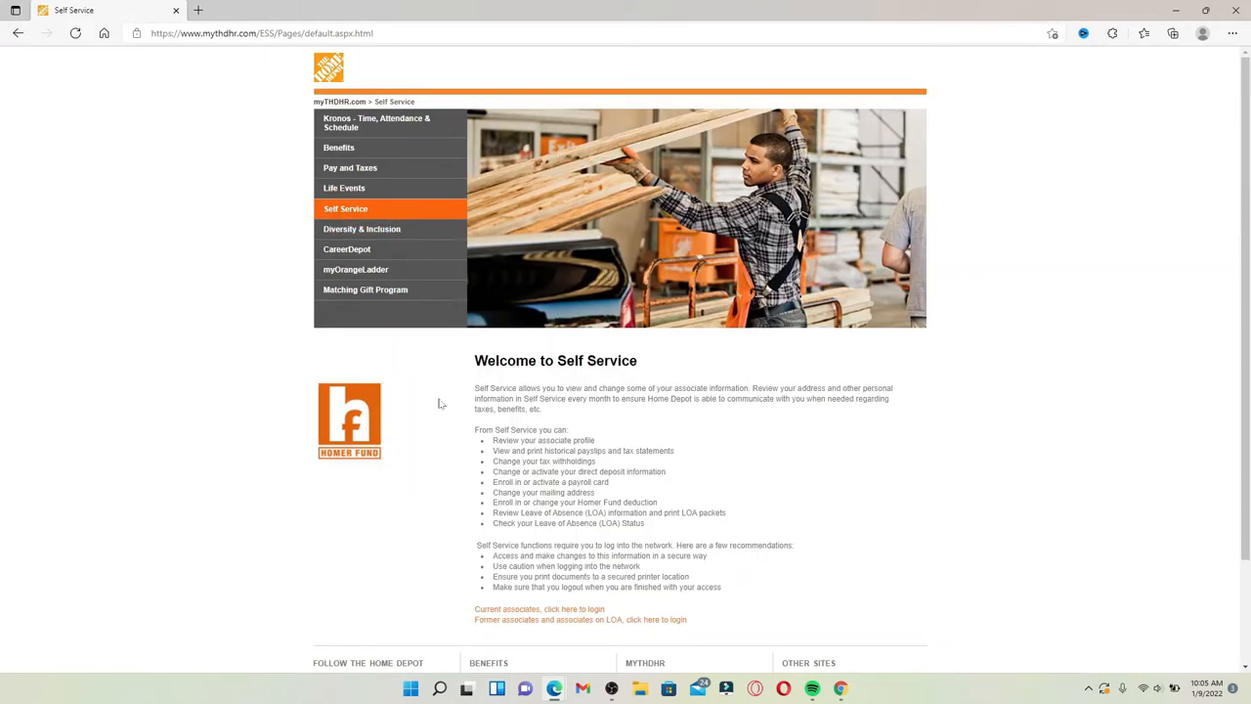
Open the login page for former associates and associates on leave.
scroll(down, 3)
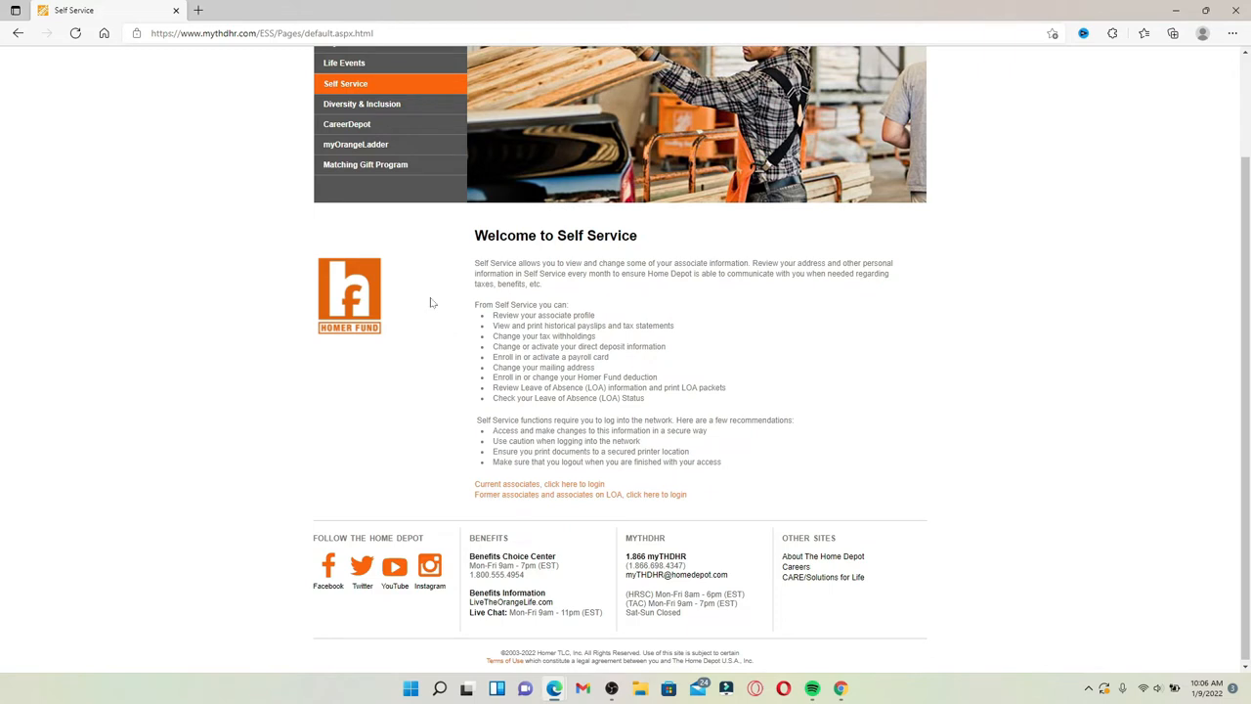
mouse_move(499, 490)
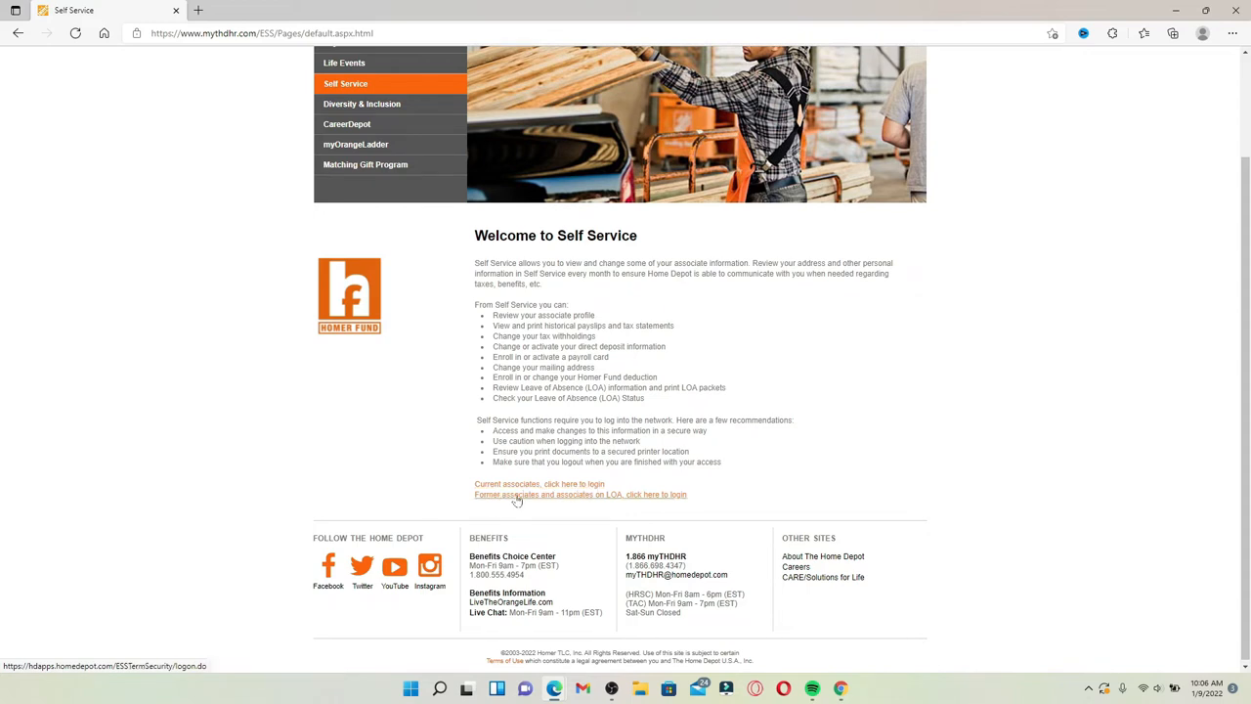
click(580, 495)
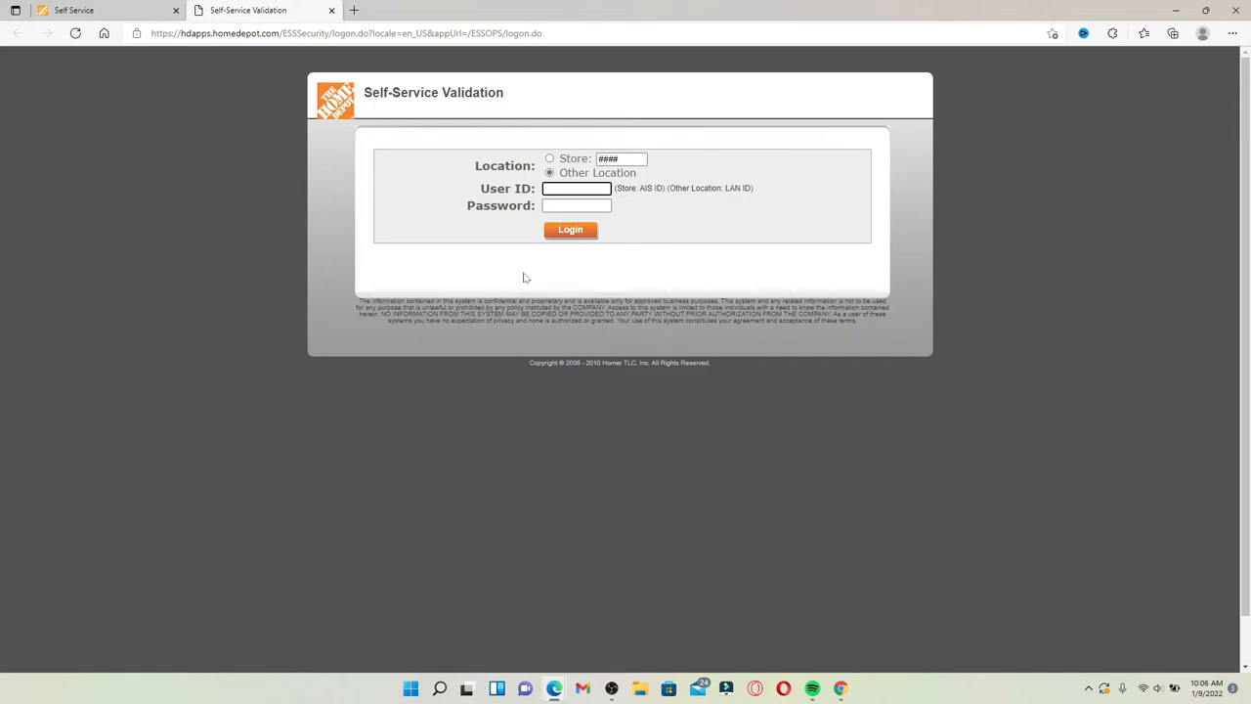
click(550, 158)
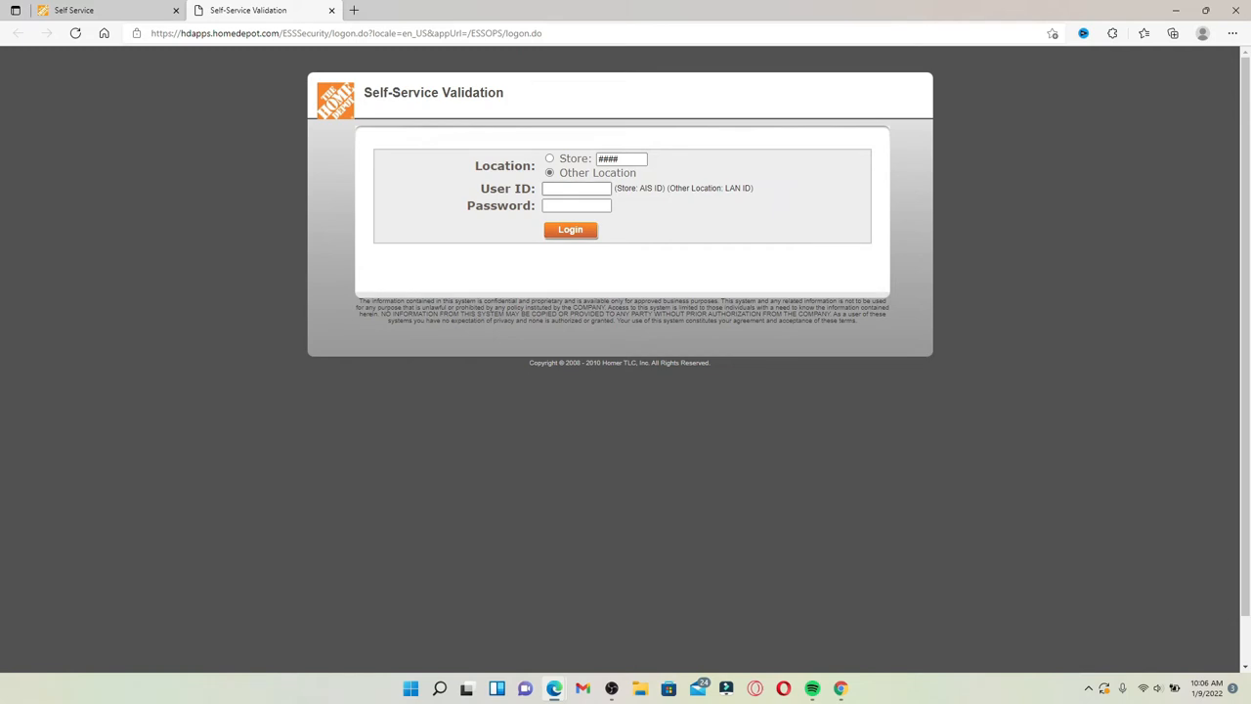
Enter the user ID 'ru' and move to the Password field.
text(rupadulal)
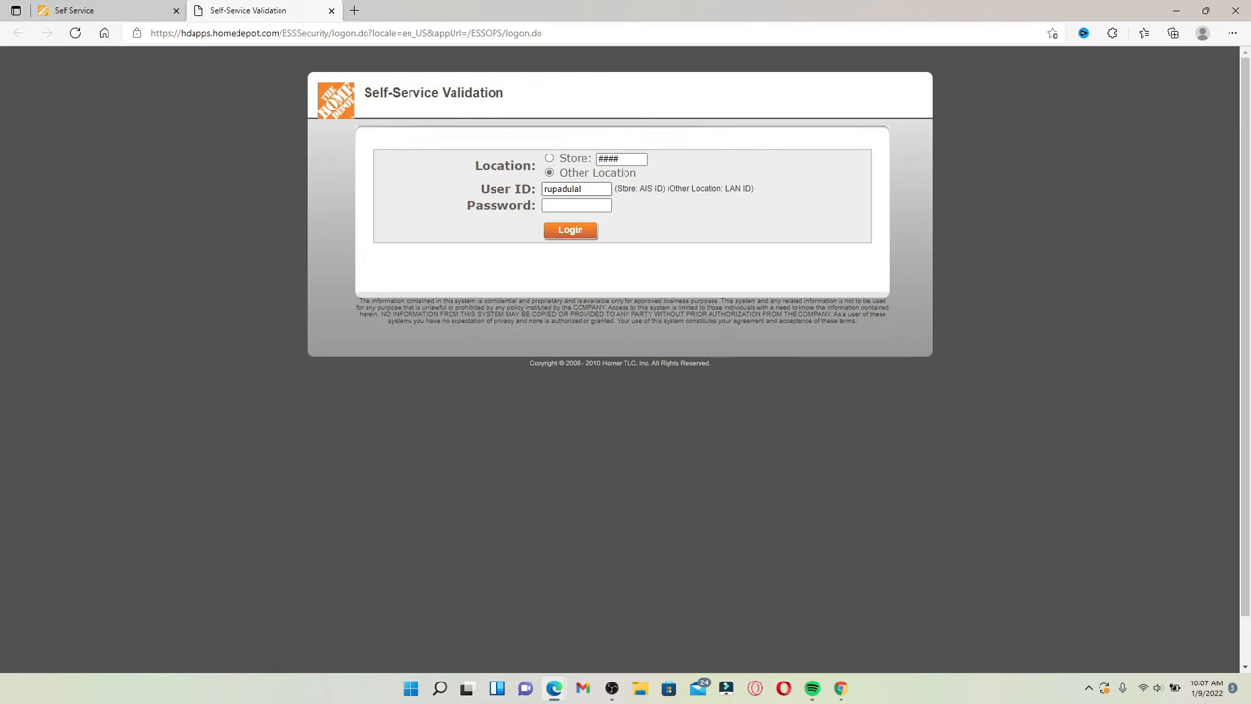
click(577, 205)
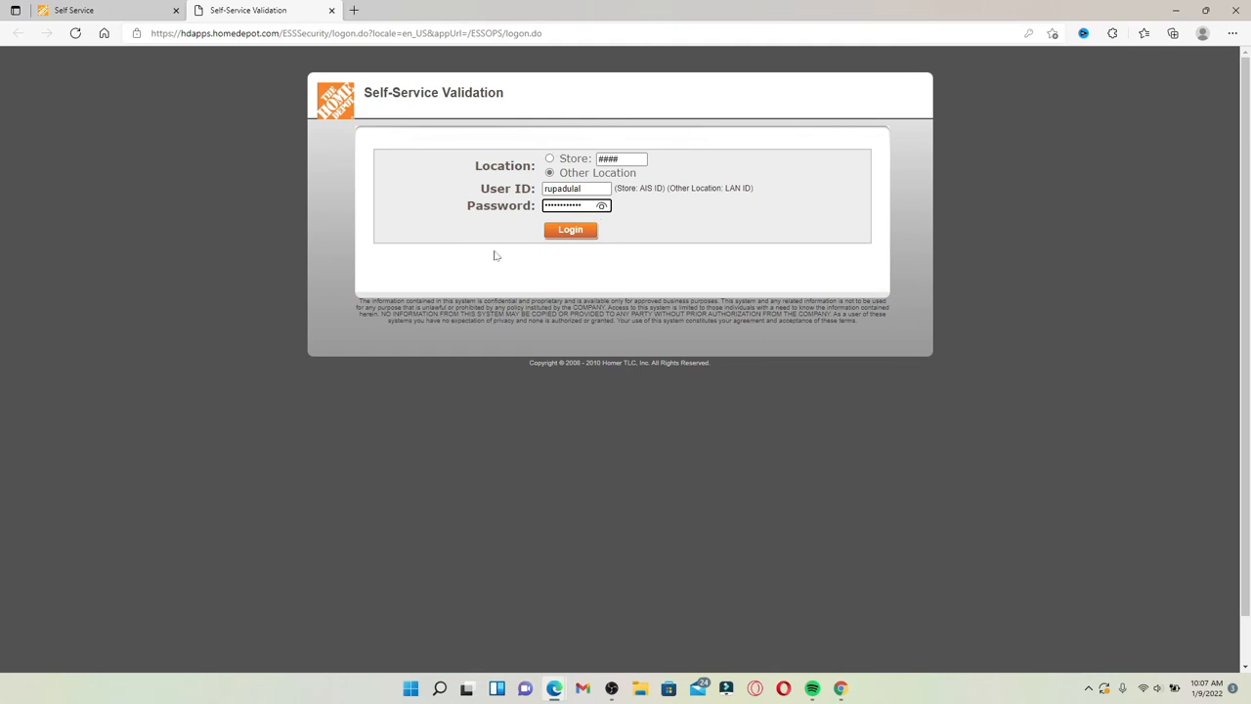
mouse_move(602, 279)
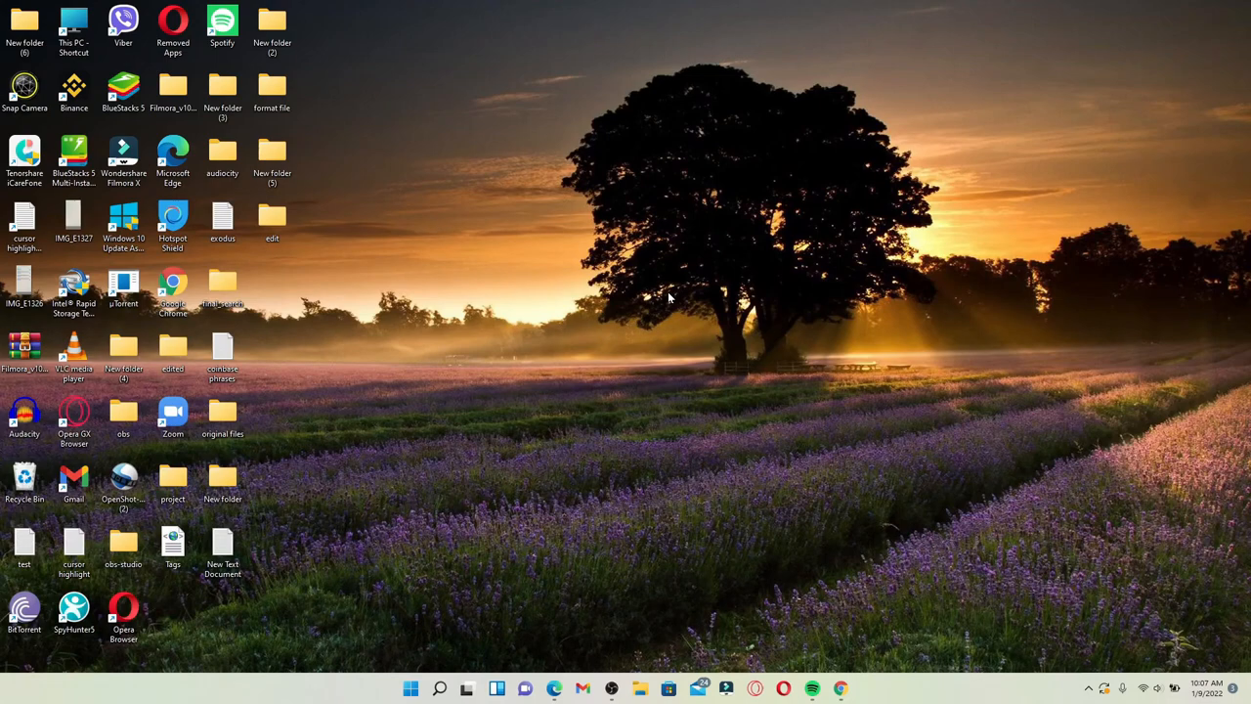
mouse_move(681, 364)
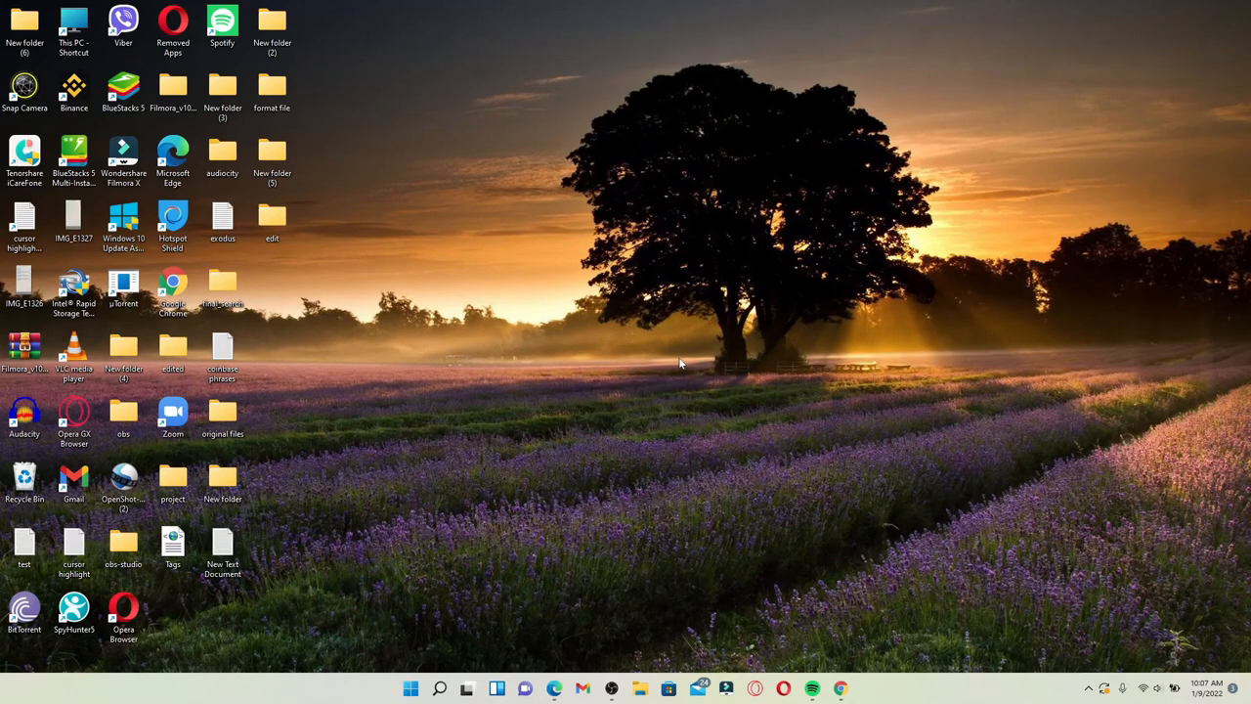